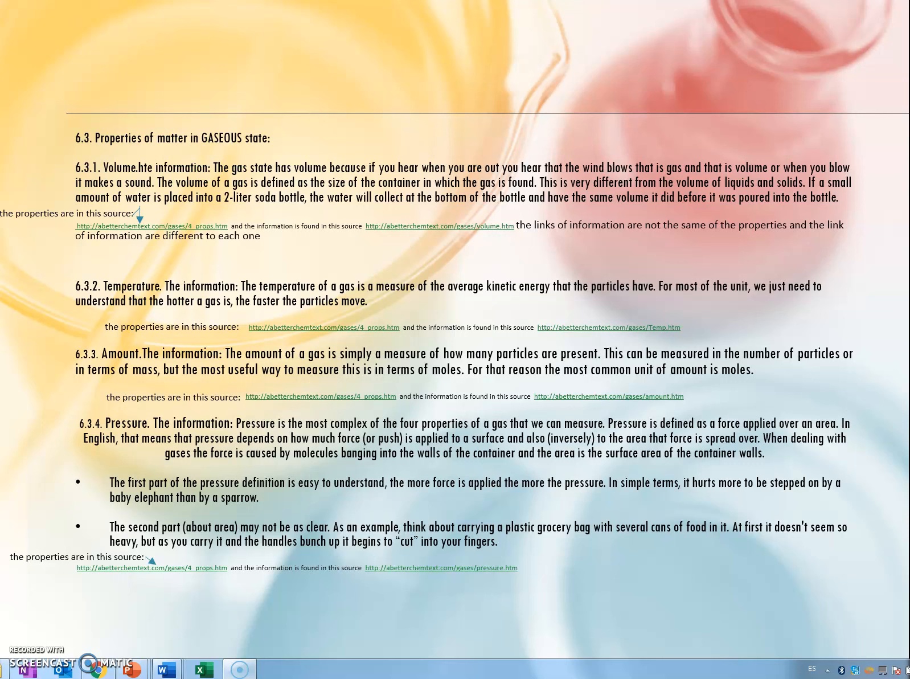
{"action": "mouse_move", "coordinate": [362, 318]}
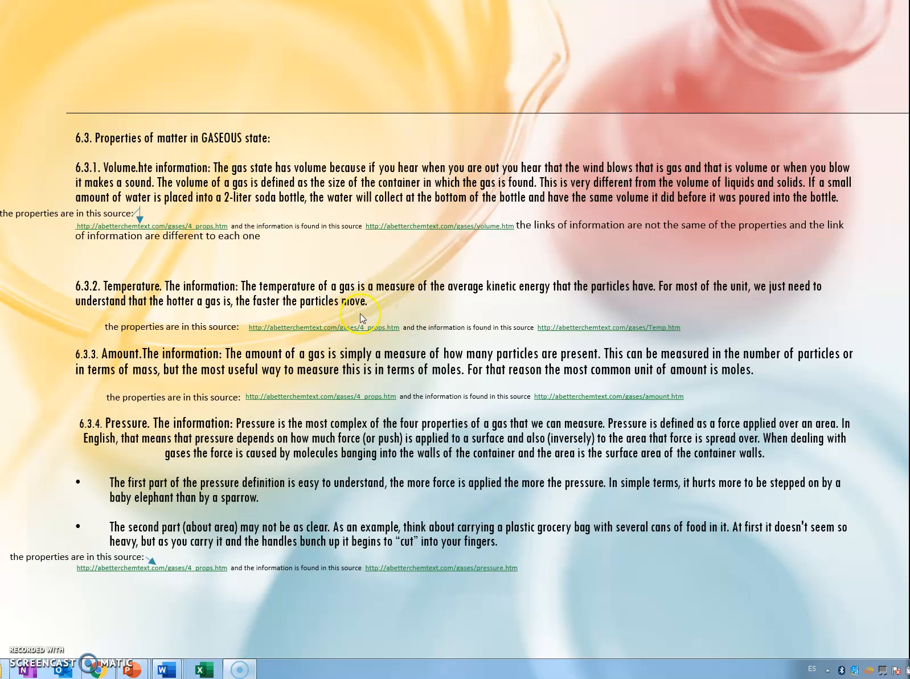
{"action": "mouse_move", "coordinate": [130, 669]}
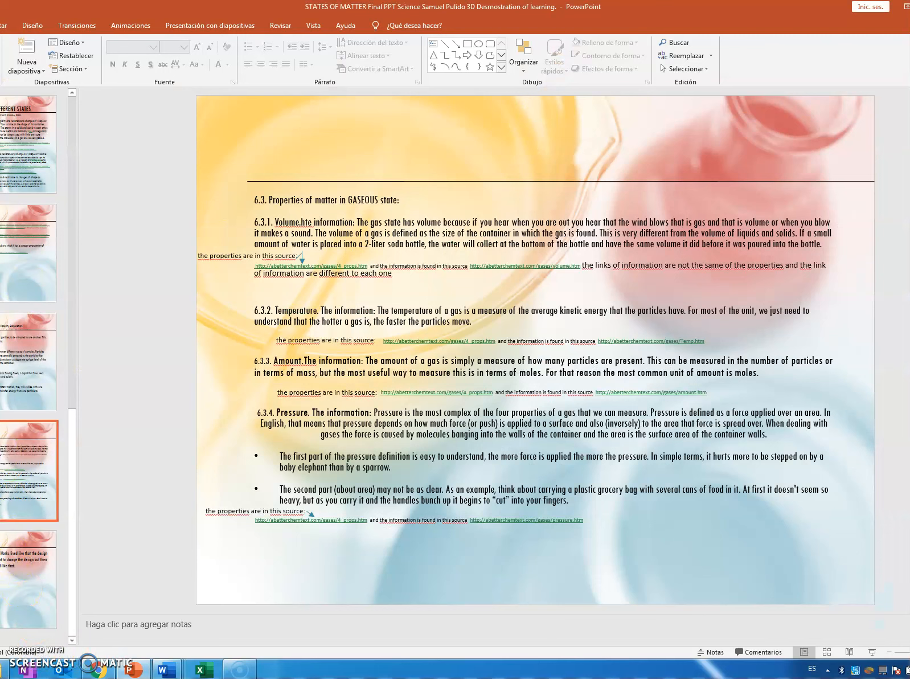
Switch from the PowerPoint deck to the open Word message documents on the taskbar.
{"action": "left_click", "coordinate": [29, 581]}
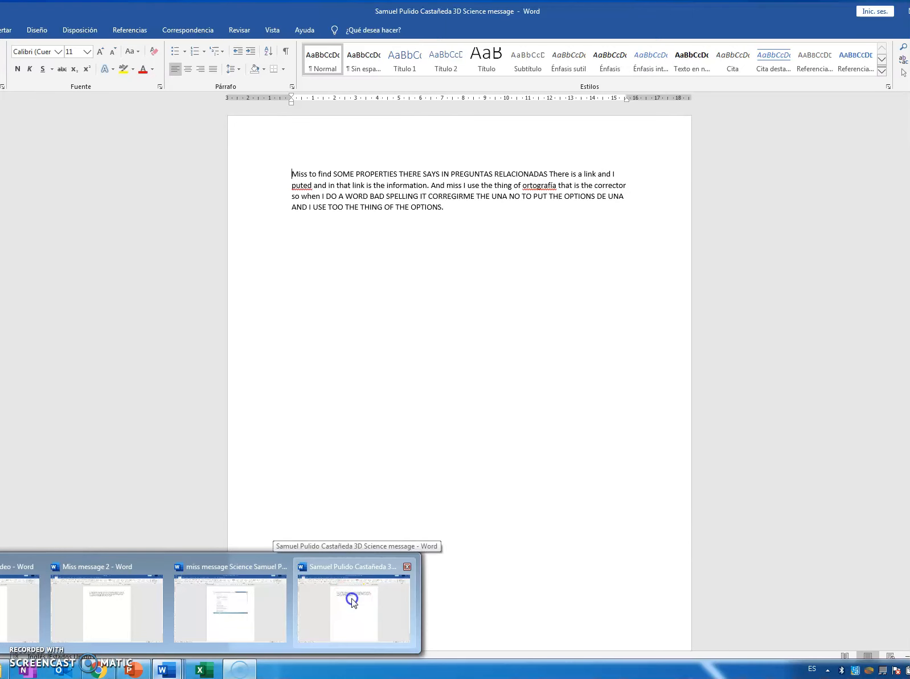
Open the Science message document about finding properties and using spell-check.
{"action": "left_click", "coordinate": [353, 604]}
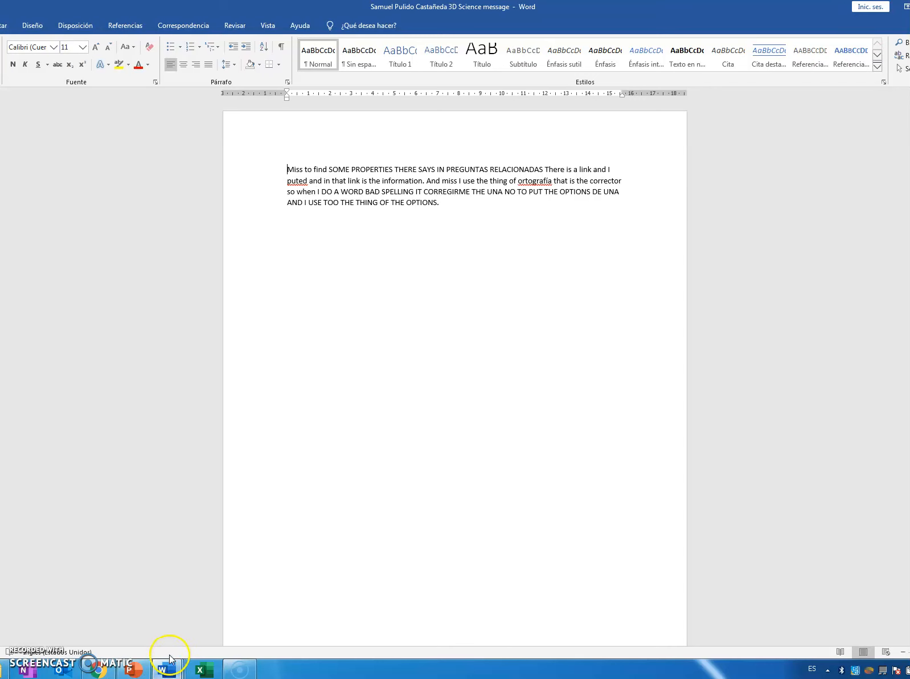
{"action": "mouse_move", "coordinate": [166, 669]}
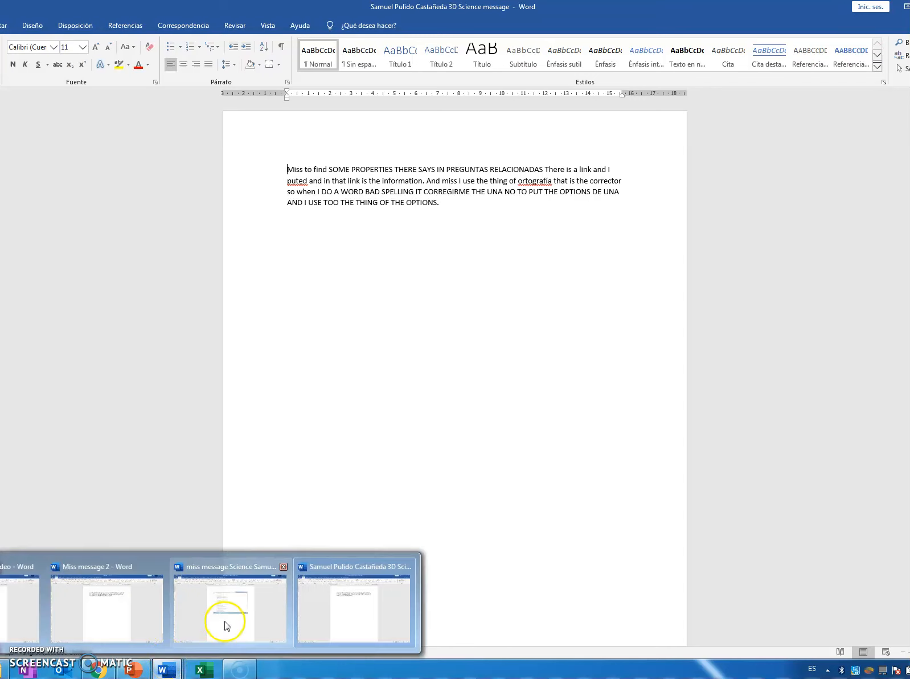
Browse the Word taskbar previews and bring up 'Miss message 2' about second property links.
{"action": "left_click", "coordinate": [19, 604]}
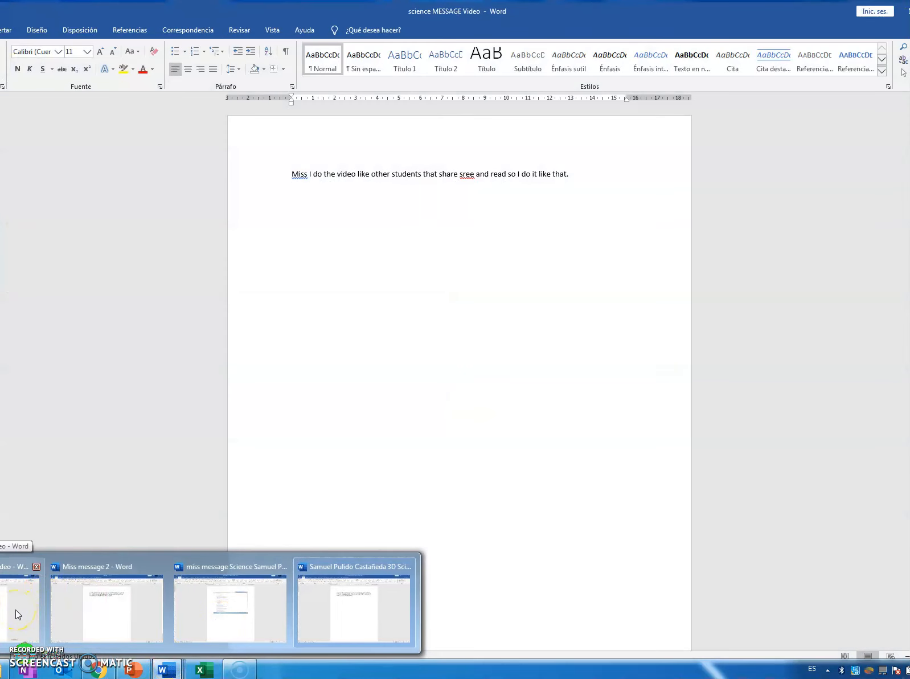
{"action": "left_click", "coordinate": [107, 604]}
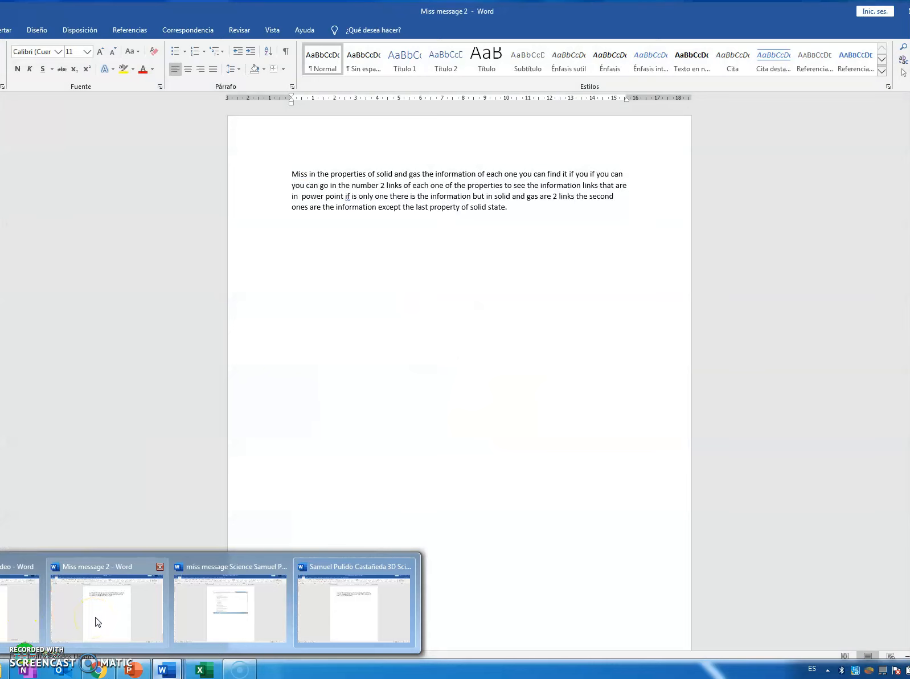
{"action": "left_click", "coordinate": [231, 604]}
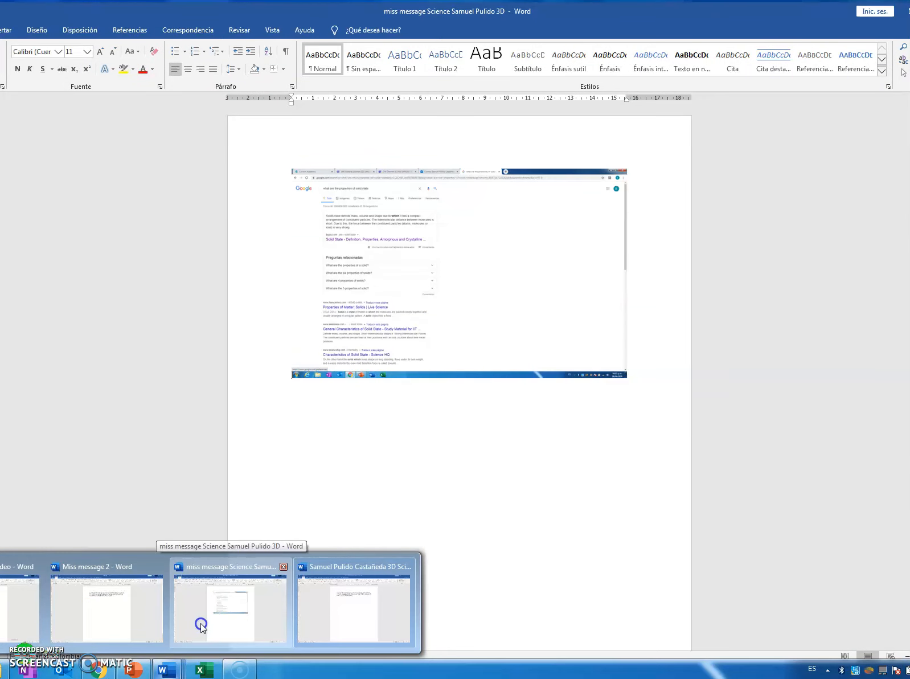
{"action": "left_click", "coordinate": [106, 604]}
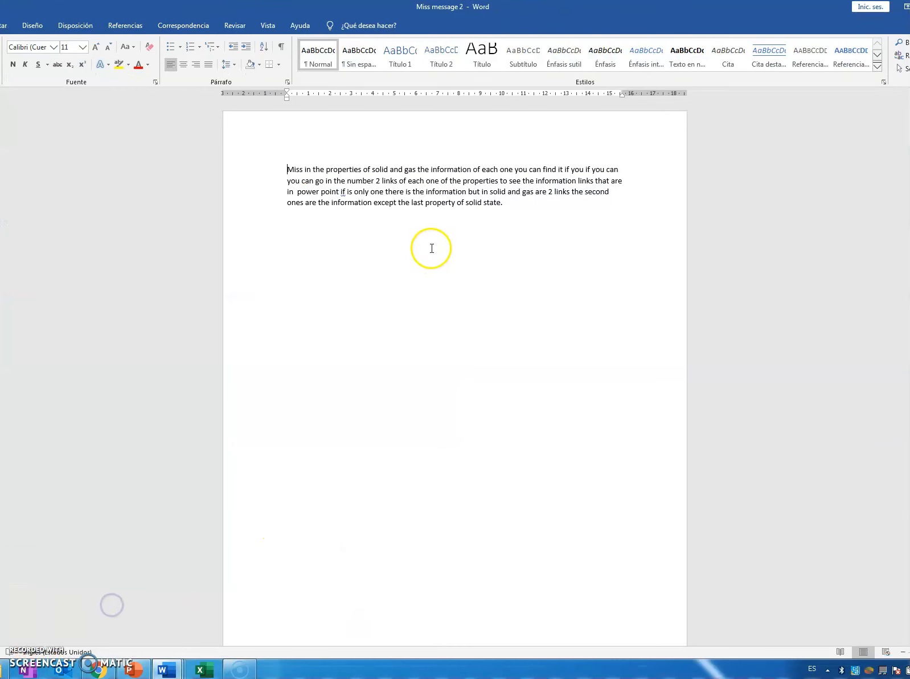
{"action": "mouse_move", "coordinate": [442, 213]}
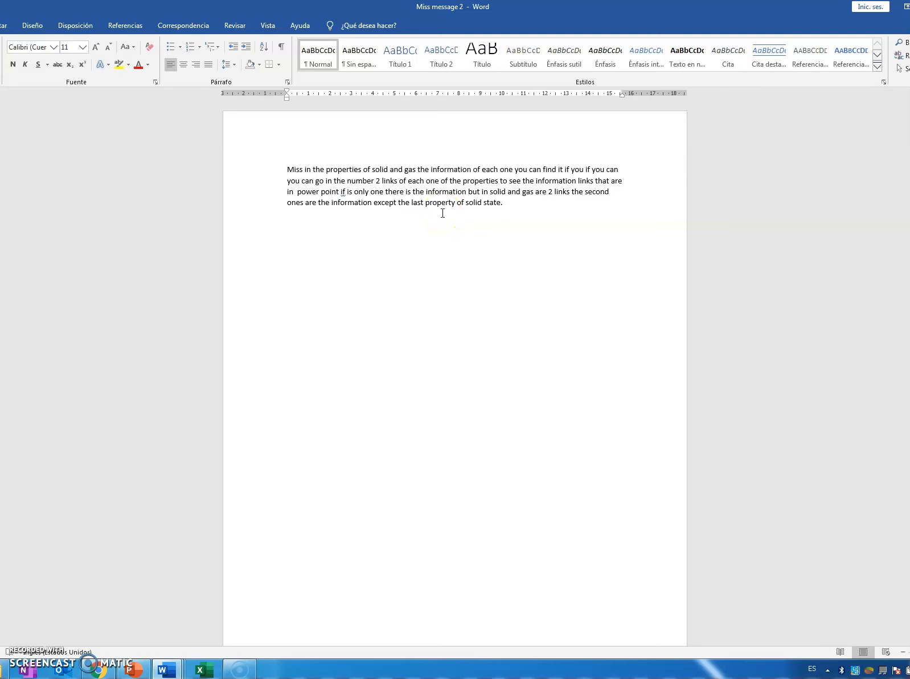
Show the 'science MESSAGE Video' note and place the cursor after its sentence.
{"action": "left_click", "coordinate": [287, 169]}
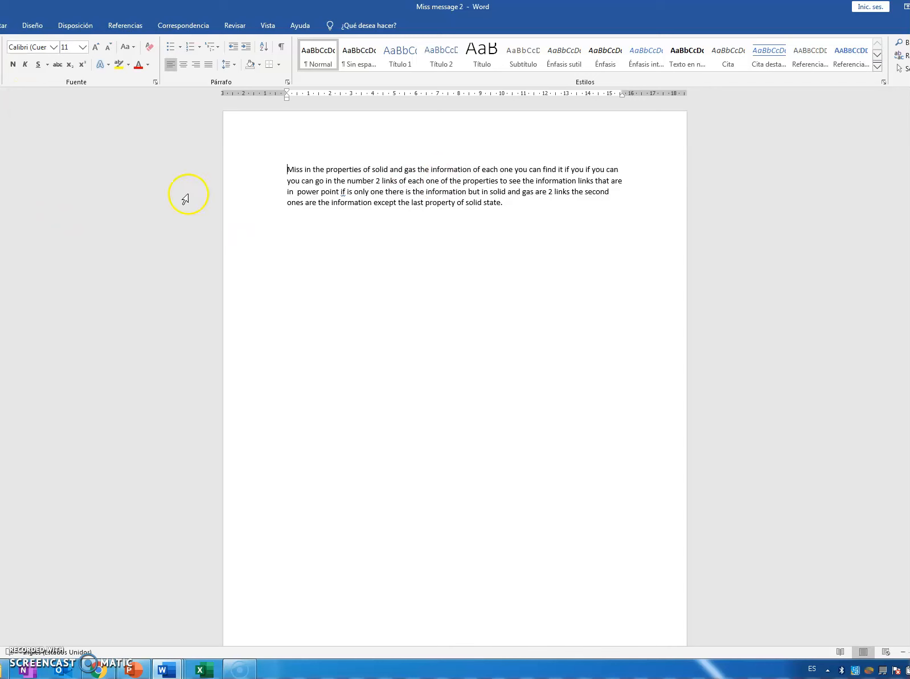
{"action": "mouse_move", "coordinate": [188, 193]}
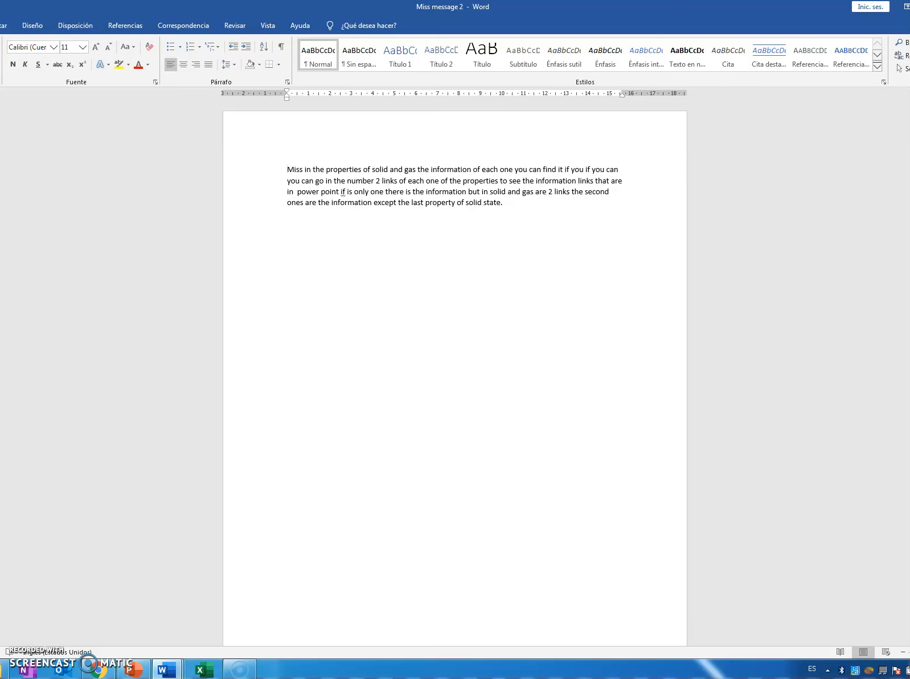
{"action": "mouse_move", "coordinate": [168, 669]}
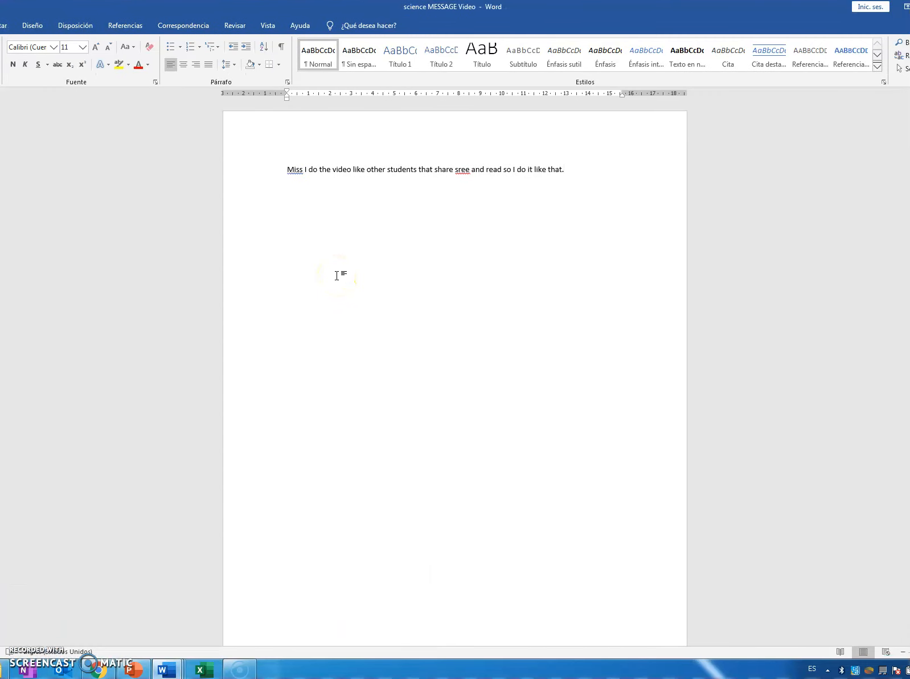
{"action": "left_click", "coordinate": [562, 169]}
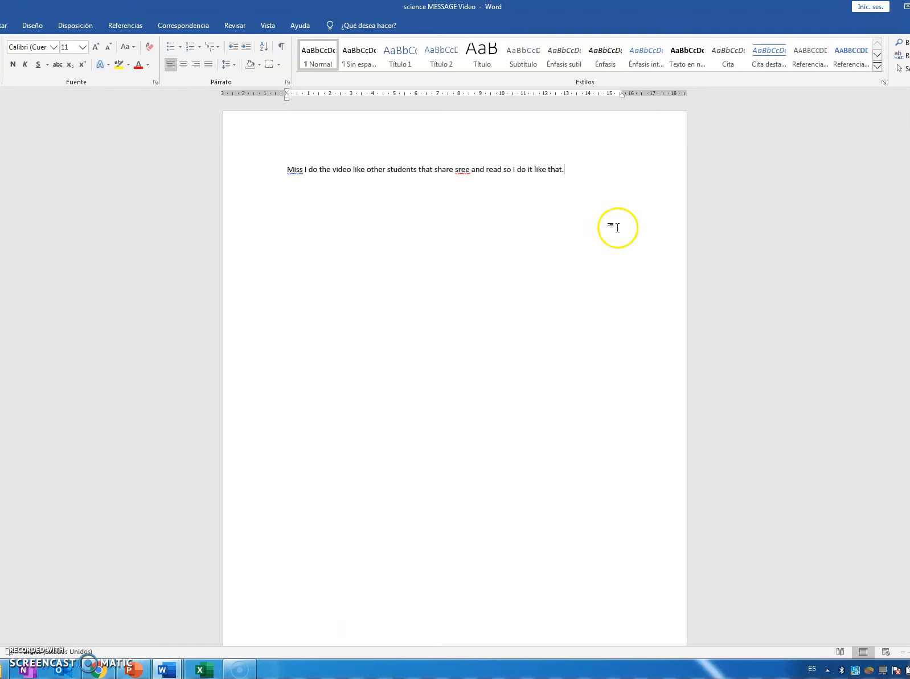
{"action": "mouse_move", "coordinate": [617, 228]}
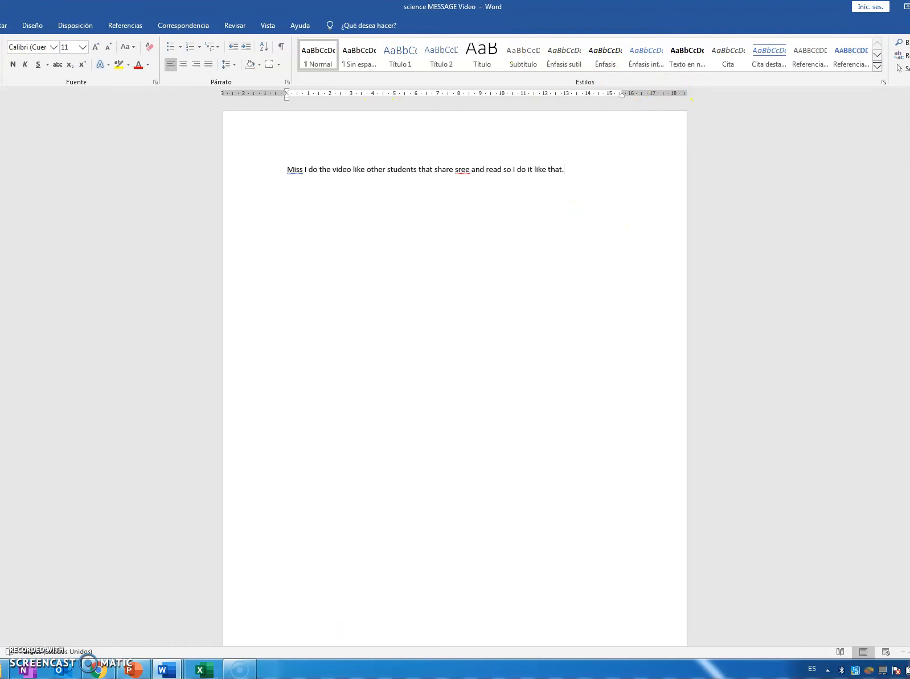